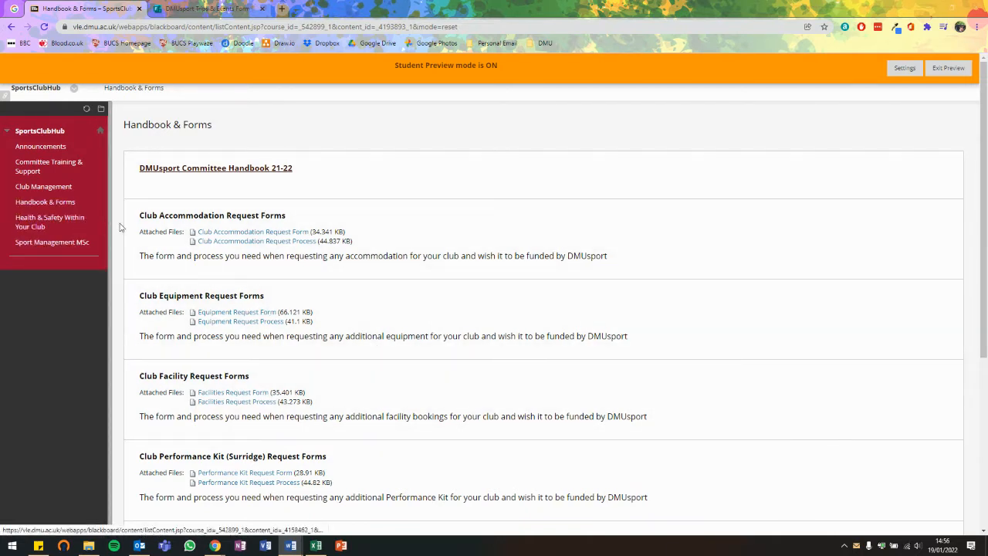
Step: Continue from page 1 to the 'Your Sports Club Event or Trip' page
{"action": "scroll", "scroll_direction": "down", "scroll_amount": 3}
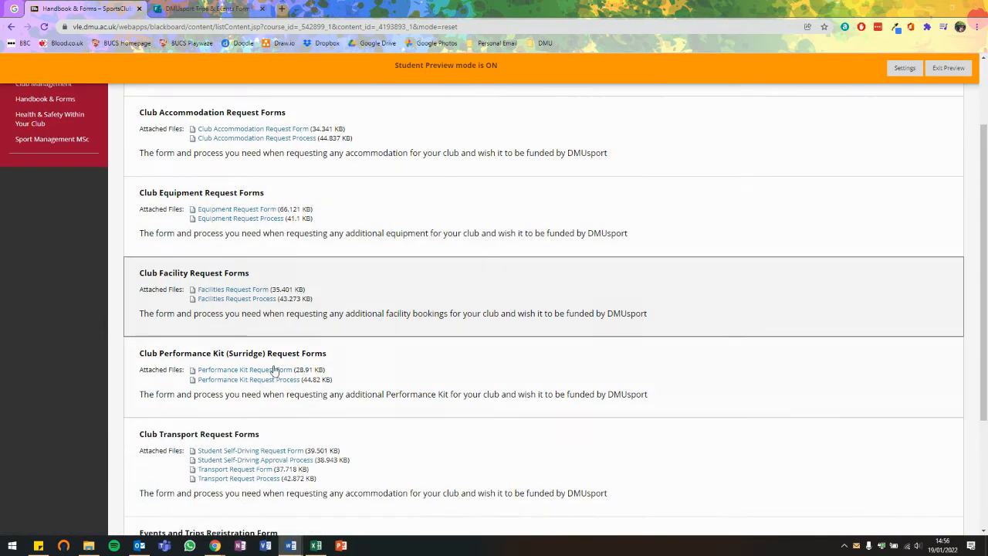
{"action": "scroll", "scroll_direction": "down", "scroll_amount": 3}
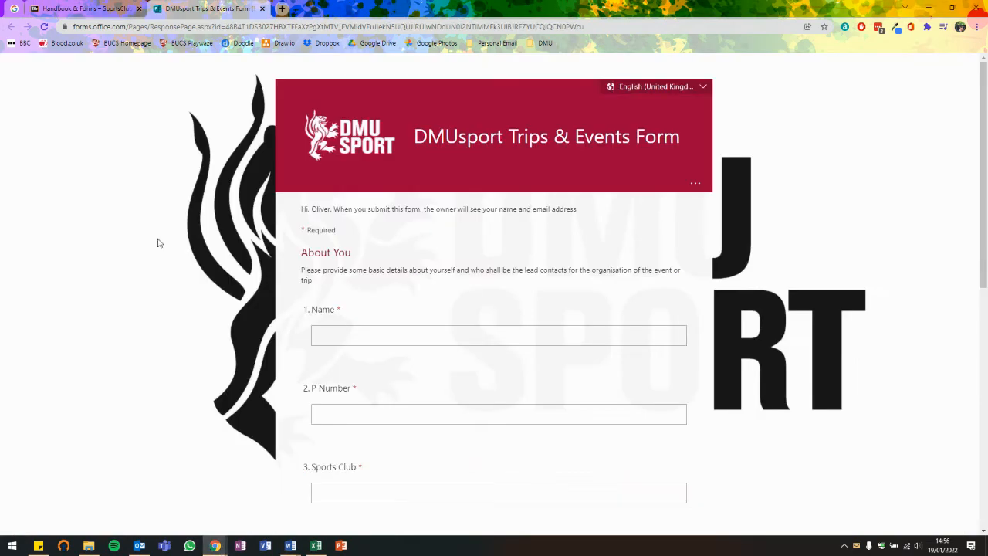
{"action": "mouse_move", "coordinate": [136, 289]}
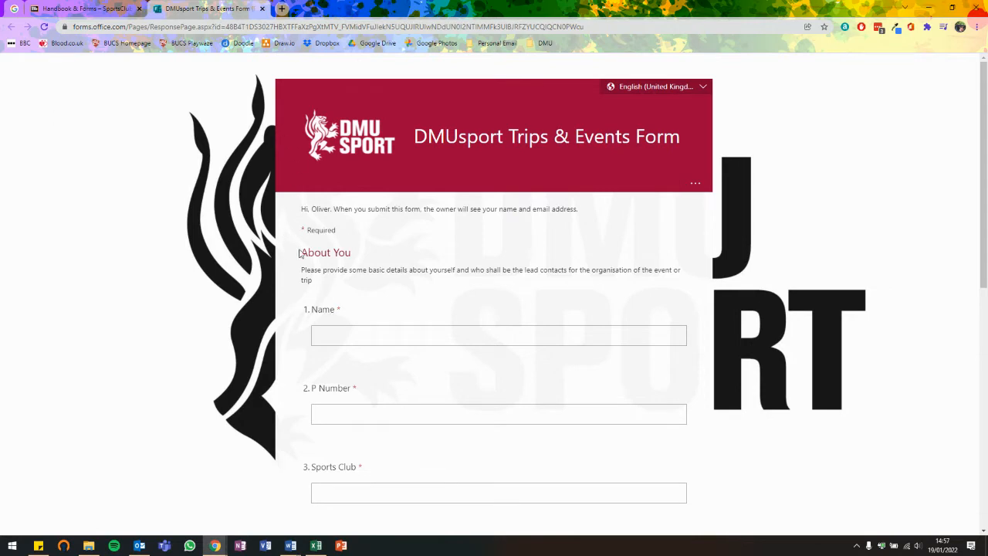
{"action": "mouse_move", "coordinate": [422, 259]}
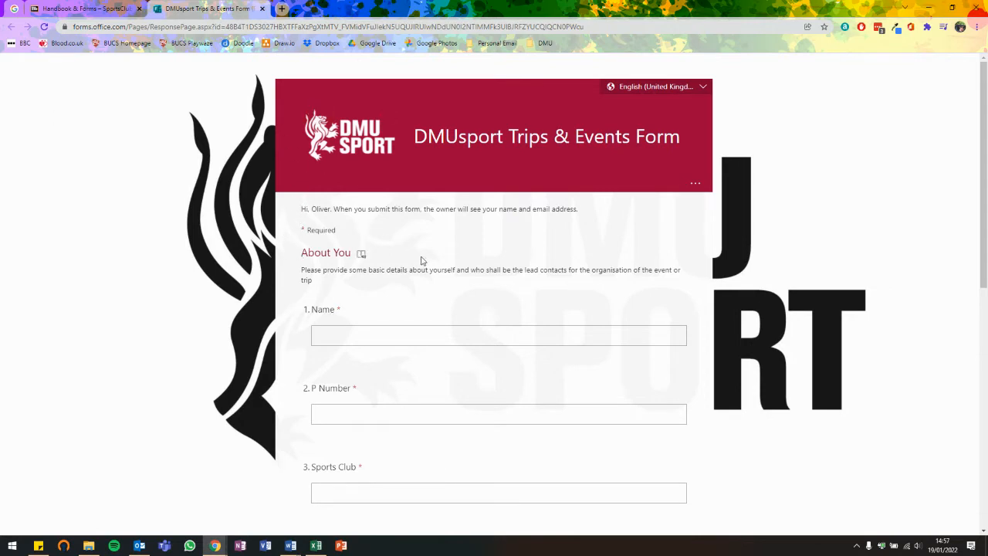
{"action": "mouse_move", "coordinate": [216, 307]}
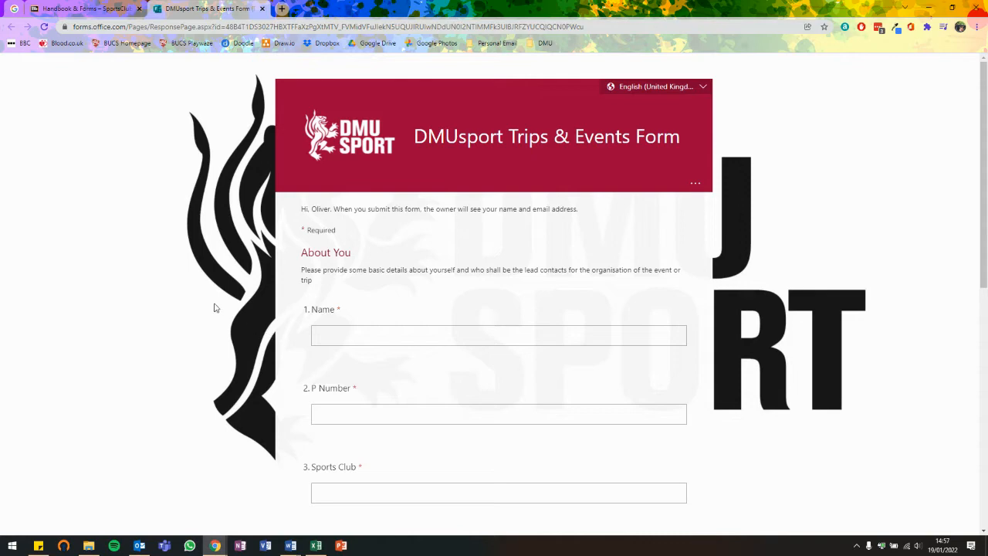
{"action": "scroll", "scroll_direction": "down", "scroll_amount": 3}
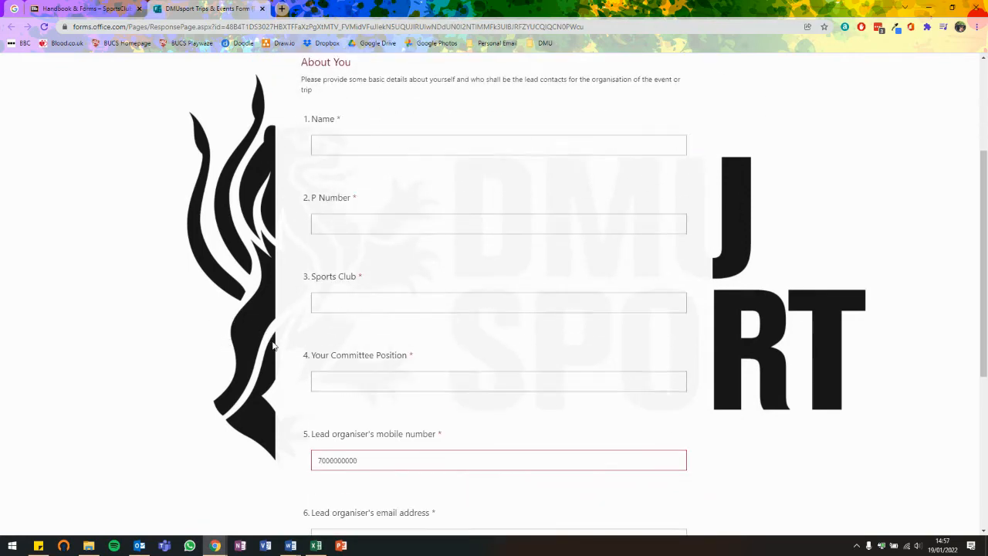
{"action": "scroll", "scroll_direction": "down", "scroll_amount": 3}
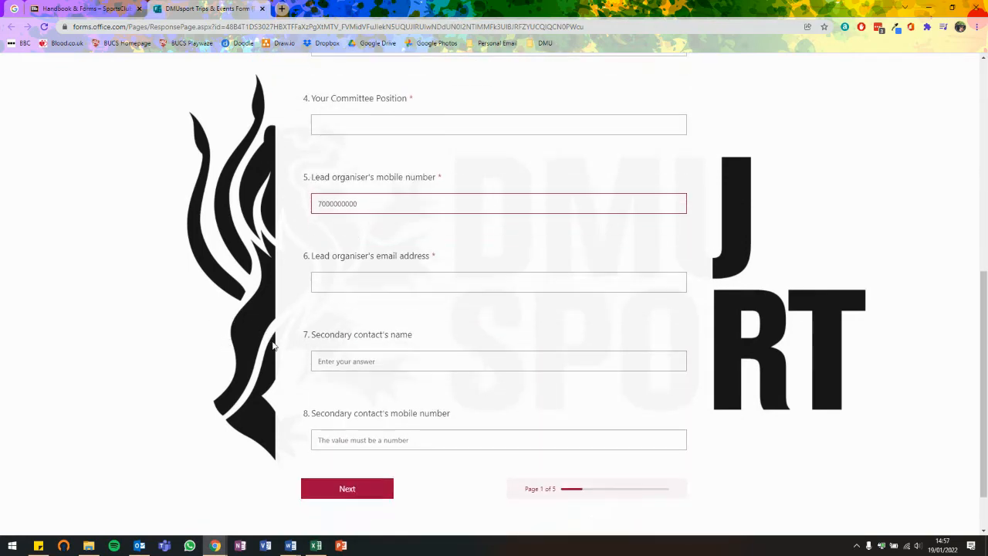
{"action": "scroll", "scroll_direction": "down", "scroll_amount": 3}
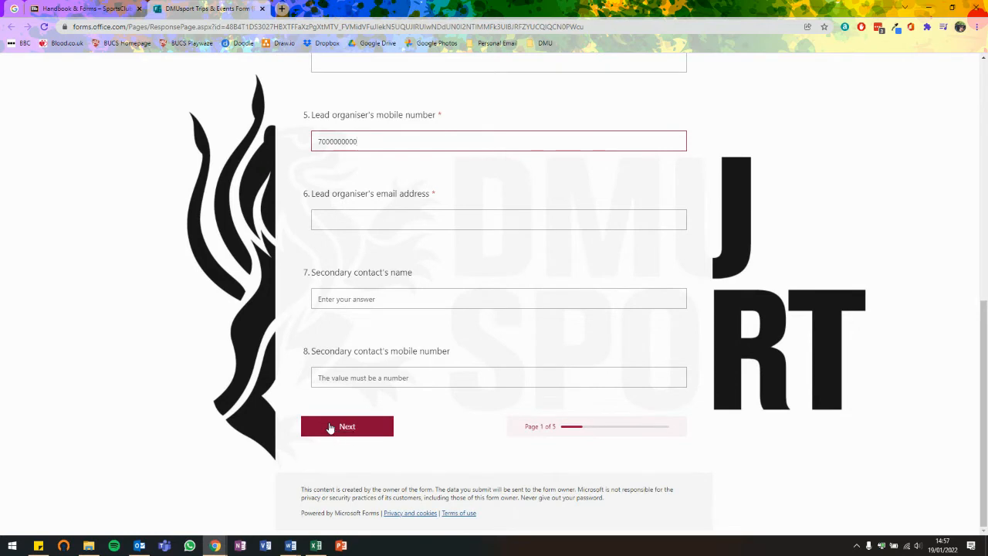
{"action": "left_click", "coordinate": [346, 426]}
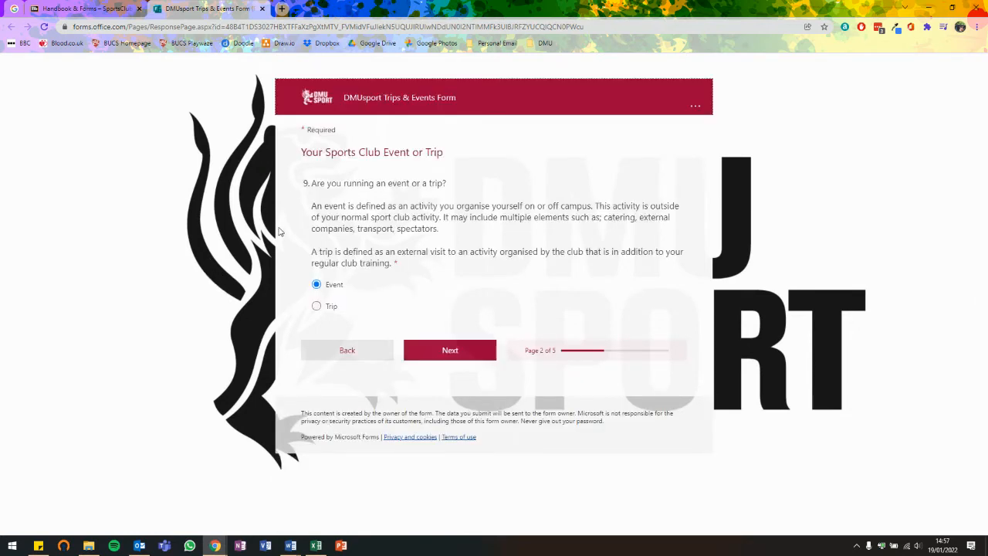
{"action": "mouse_move", "coordinate": [286, 226]}
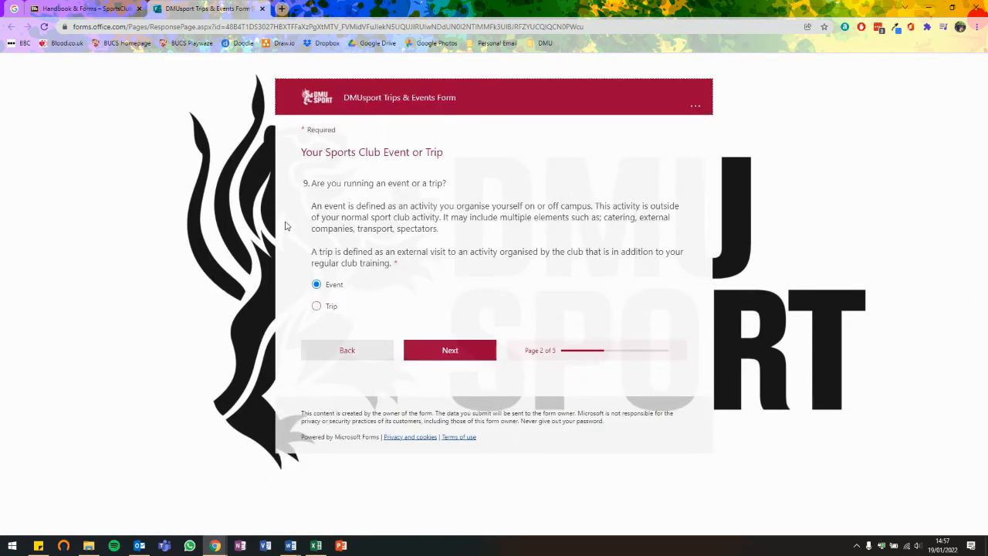
{"action": "mouse_move", "coordinate": [270, 216]}
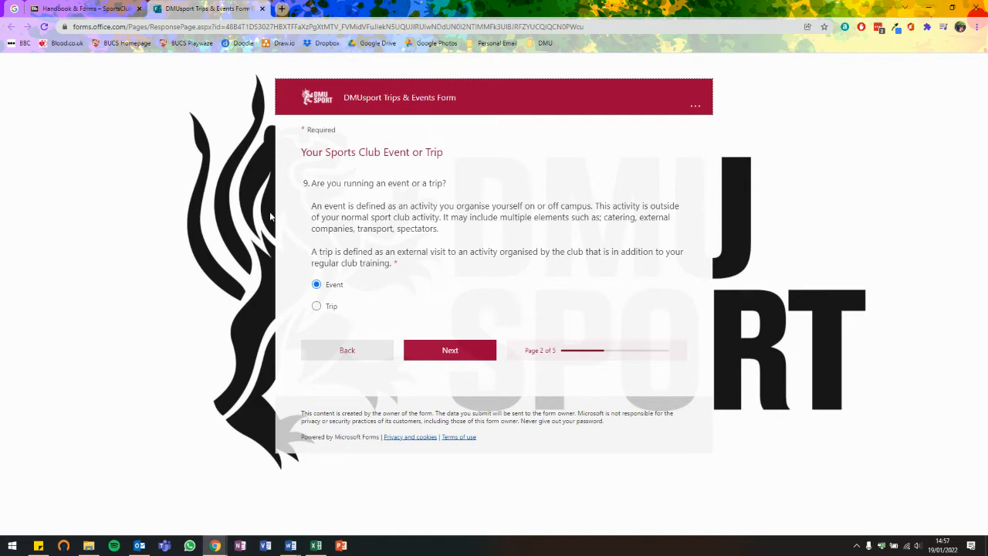
{"action": "mouse_move", "coordinate": [475, 185]}
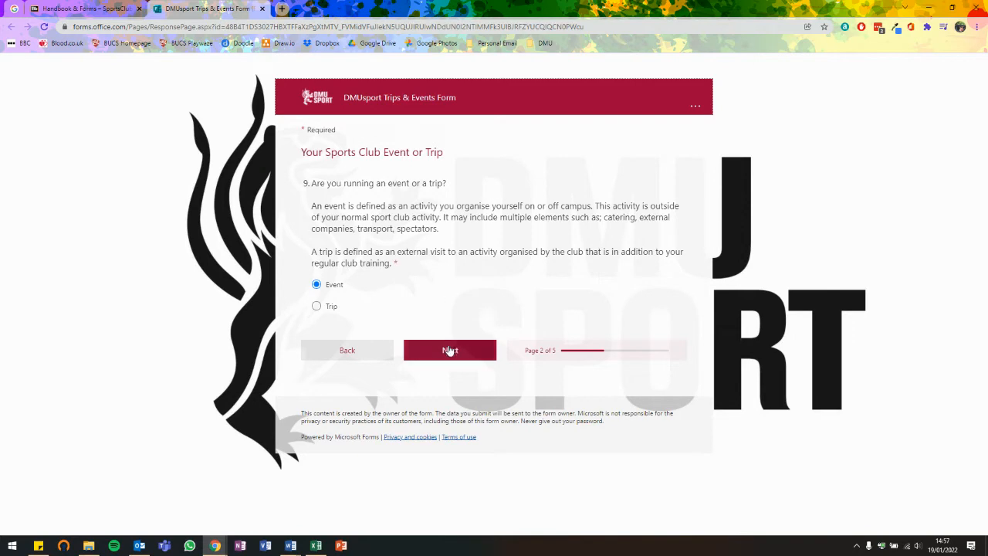
Step: Continue to the Sports Club Event page and answer No to having booked the required facilities
{"action": "left_click", "coordinate": [451, 349]}
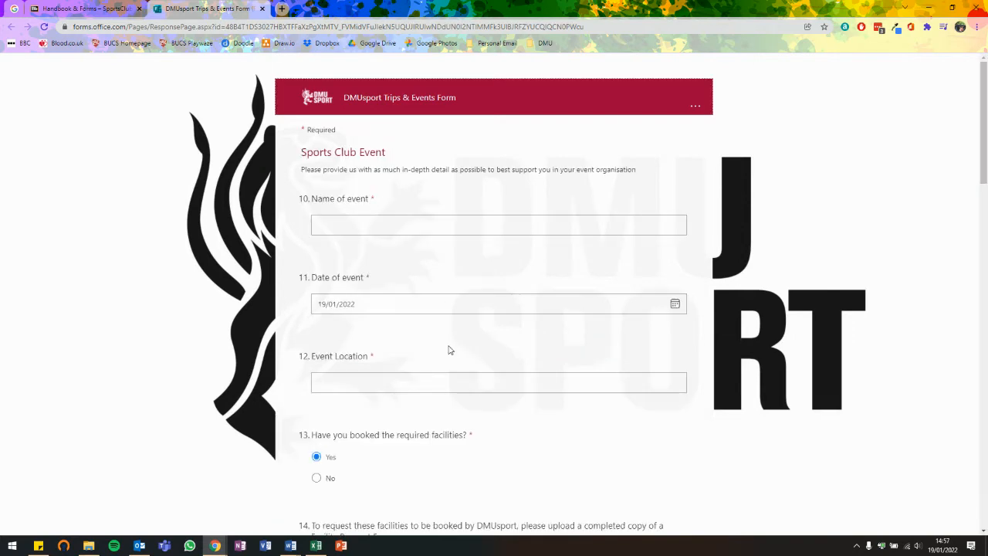
{"action": "mouse_move", "coordinate": [259, 281]}
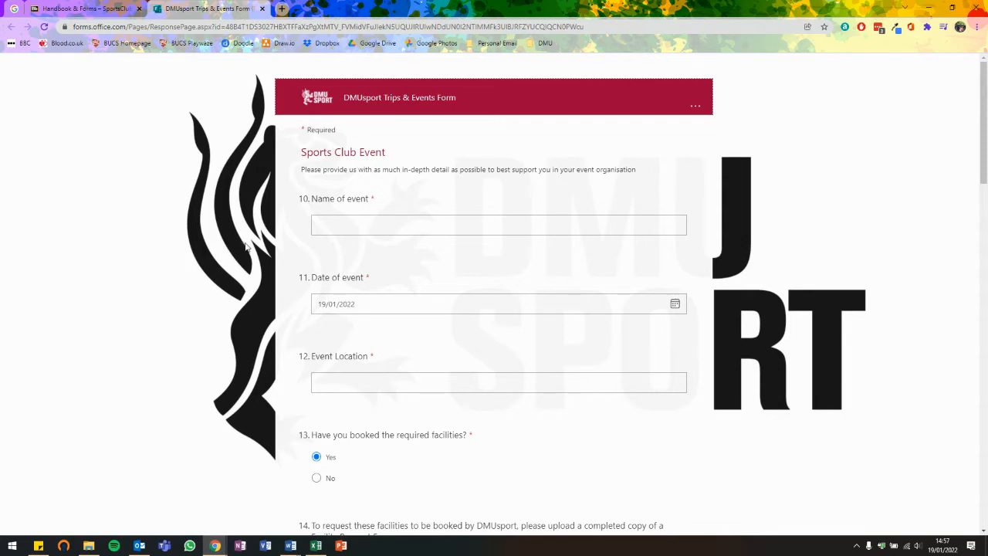
{"action": "left_click", "coordinate": [497, 225]}
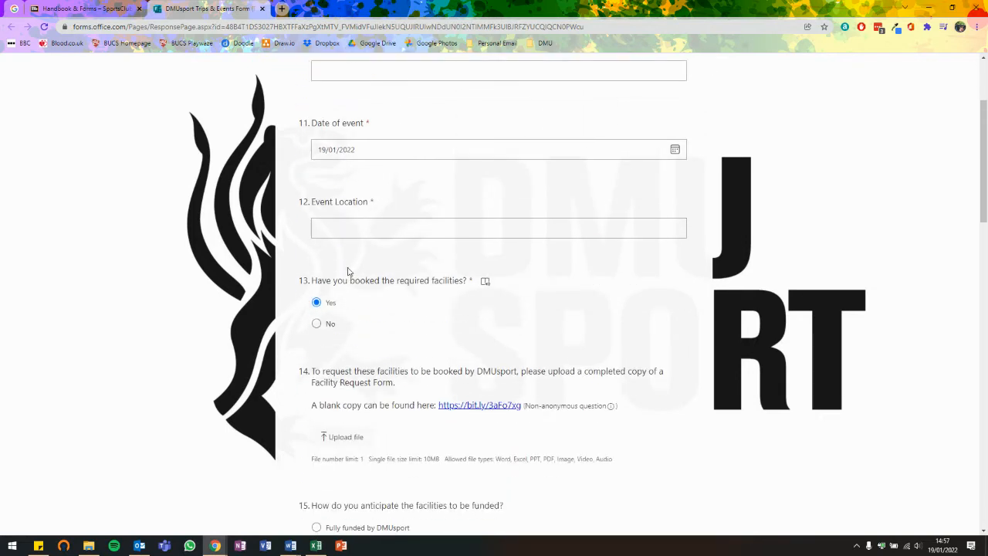
{"action": "left_click", "coordinate": [497, 228]}
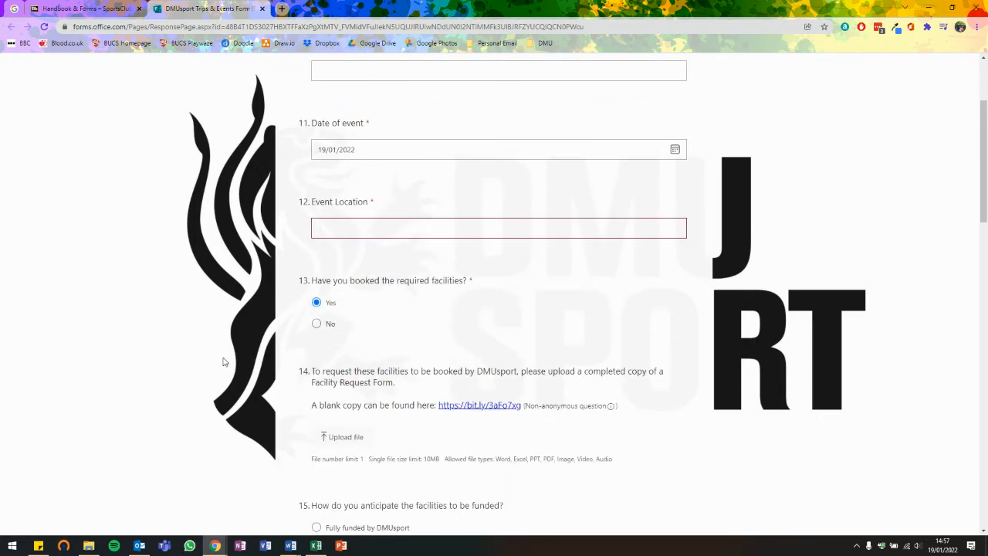
{"action": "mouse_move", "coordinate": [386, 301]}
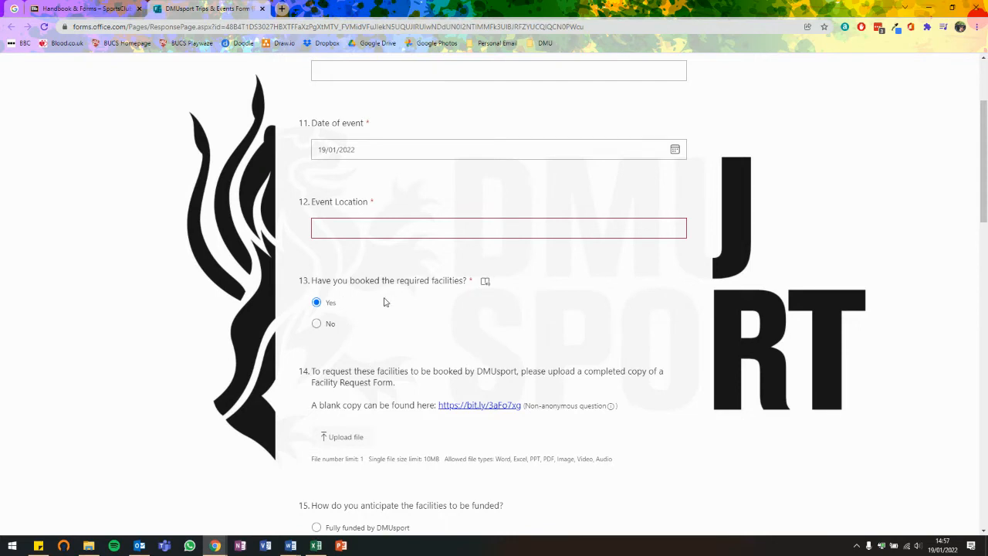
{"action": "mouse_move", "coordinate": [337, 296]}
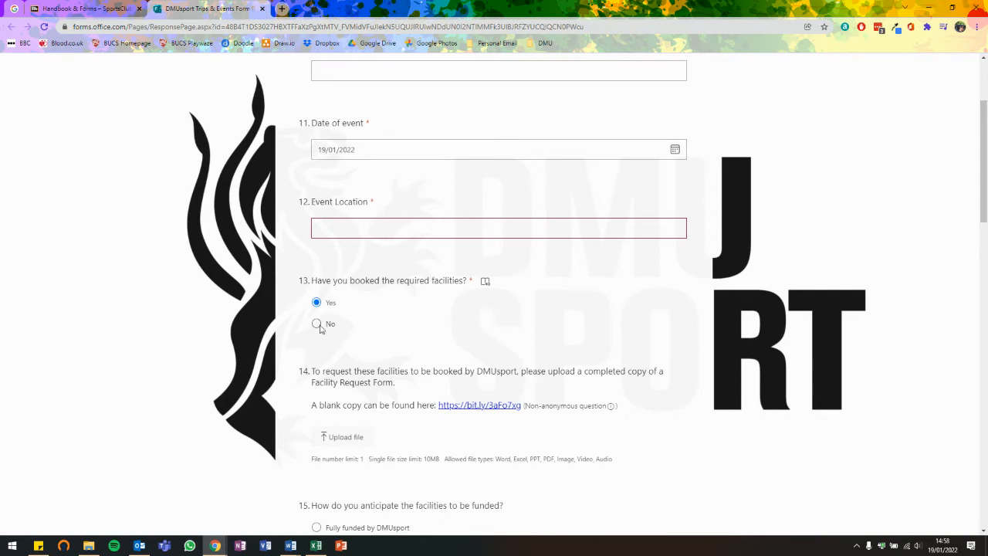
{"action": "left_click", "coordinate": [315, 324]}
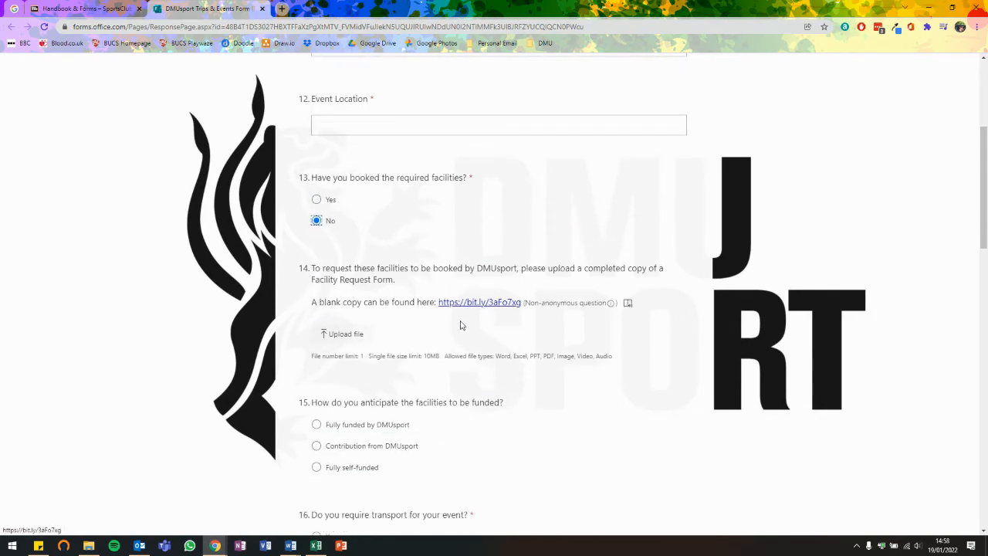
{"action": "mouse_move", "coordinate": [270, 368]}
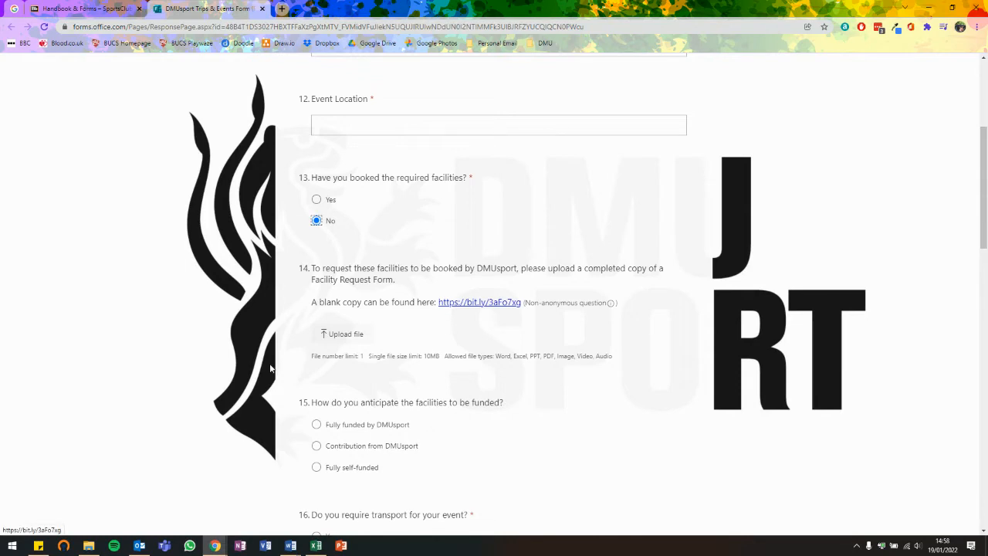
{"action": "mouse_move", "coordinate": [244, 309]}
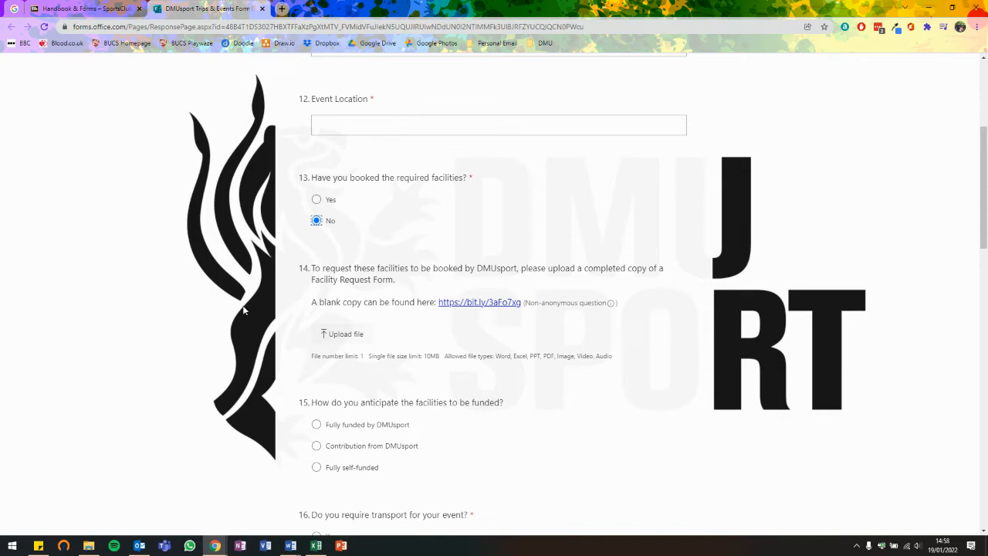
Step: Answer No to requiring transport for the event under question 16
{"action": "scroll", "scroll_direction": "down", "scroll_amount": 3}
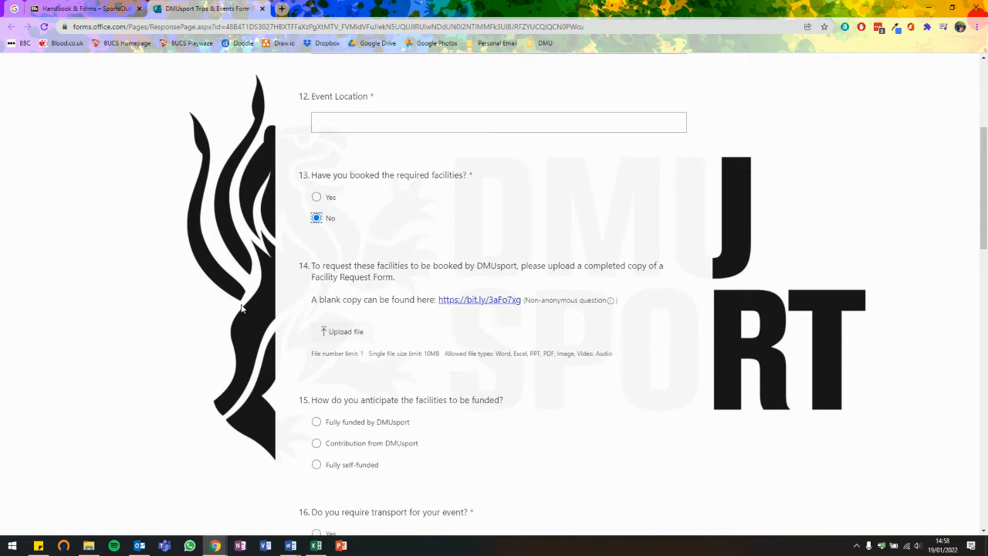
{"action": "scroll", "scroll_direction": "down", "scroll_amount": 3}
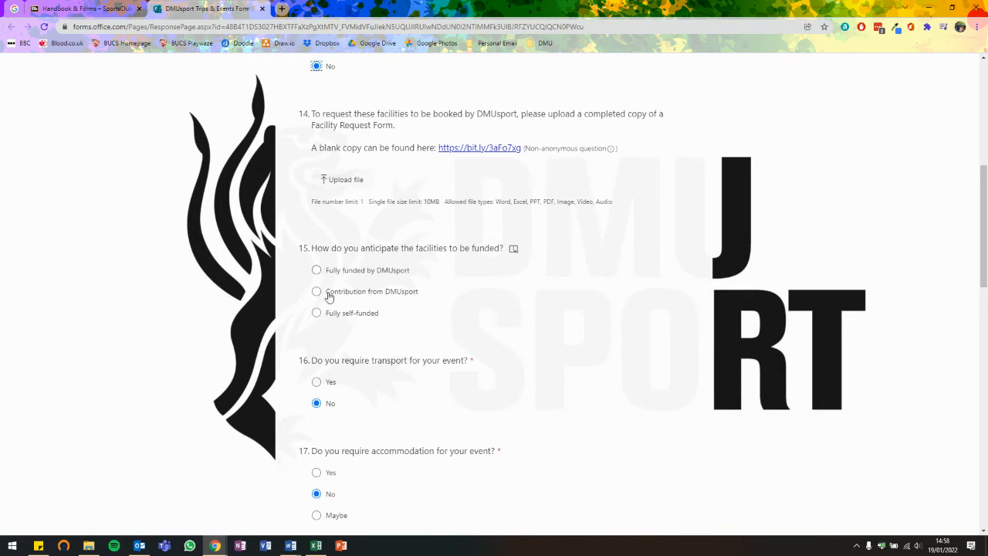
{"action": "scroll", "scroll_direction": "down", "scroll_amount": 3}
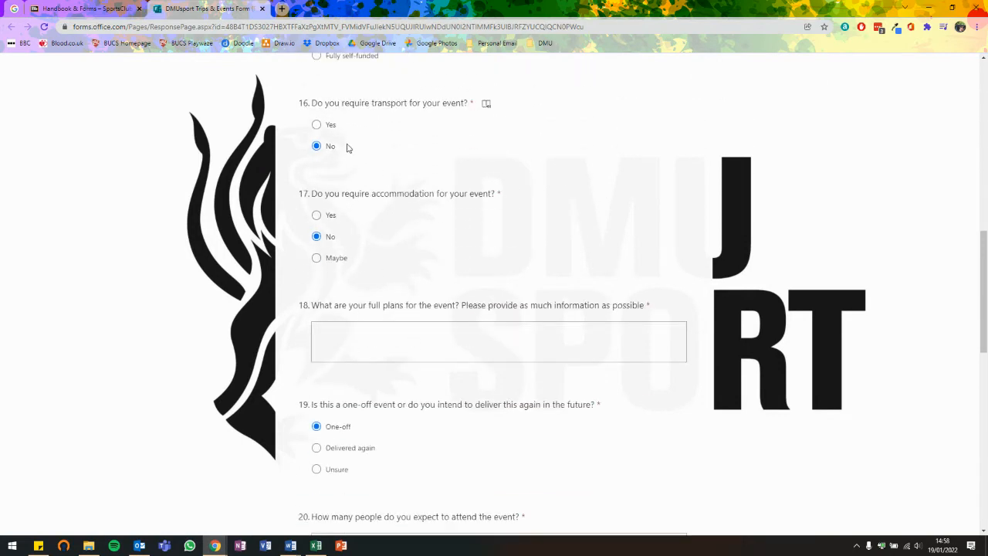
{"action": "mouse_move", "coordinate": [333, 139]}
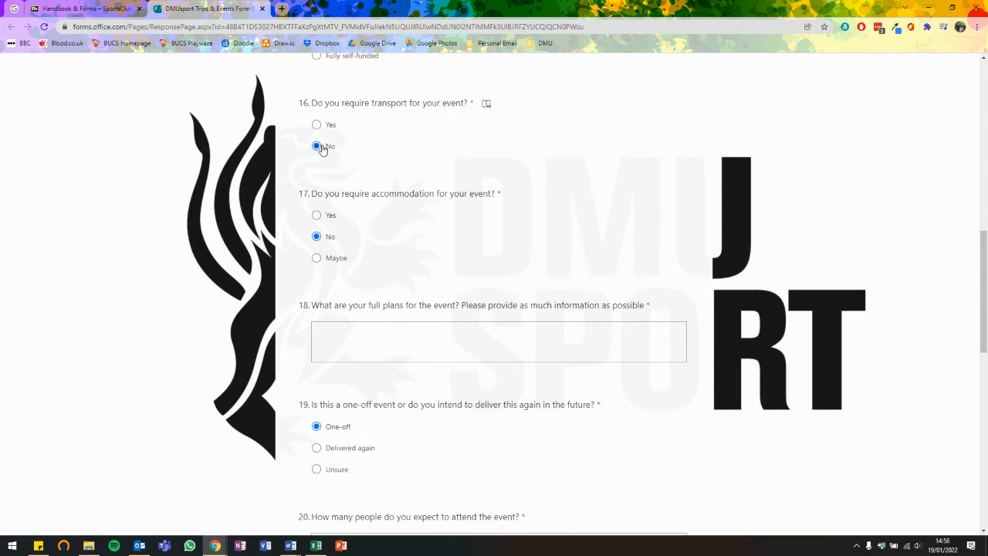
{"action": "left_click", "coordinate": [315, 124]}
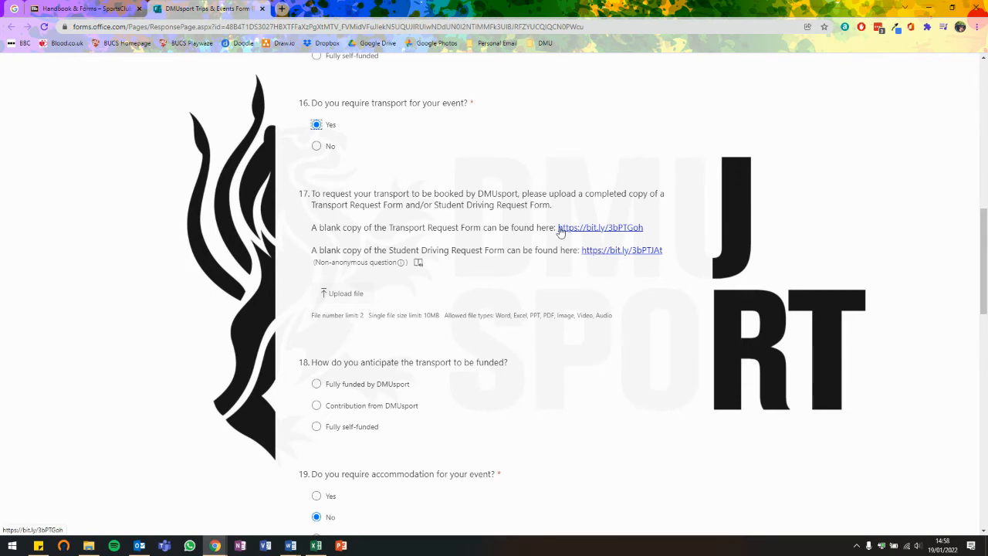
{"action": "mouse_move", "coordinate": [367, 313]}
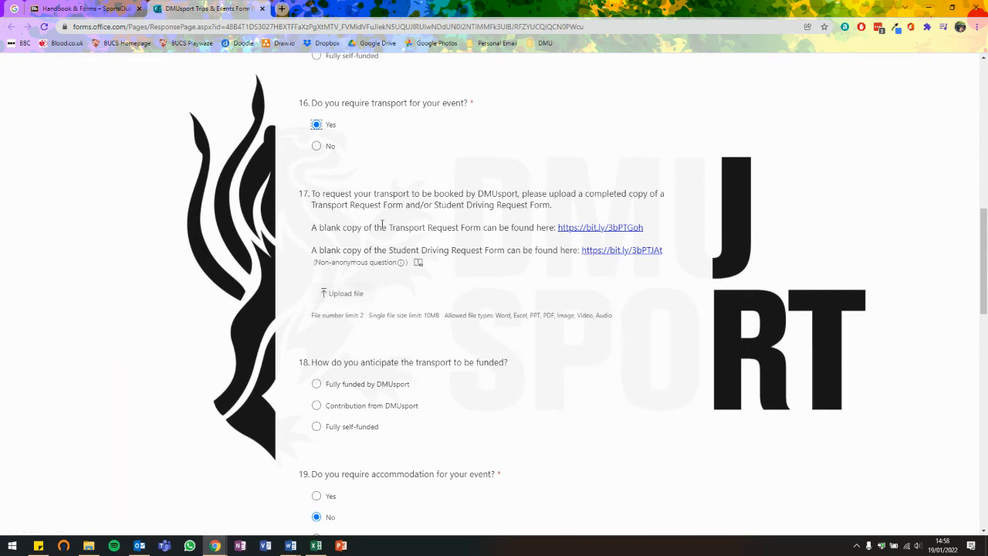
{"action": "mouse_move", "coordinate": [313, 170]}
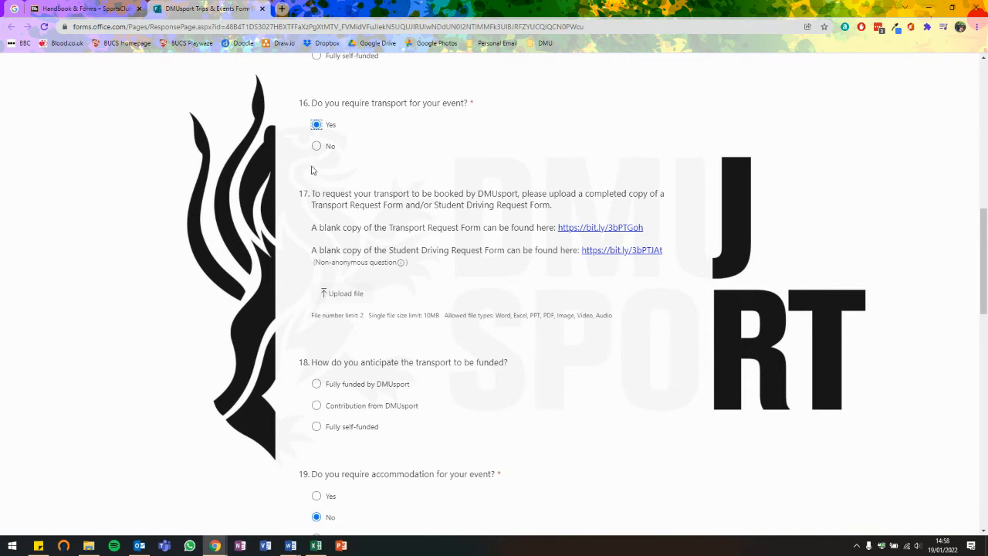
{"action": "left_click", "coordinate": [315, 145]}
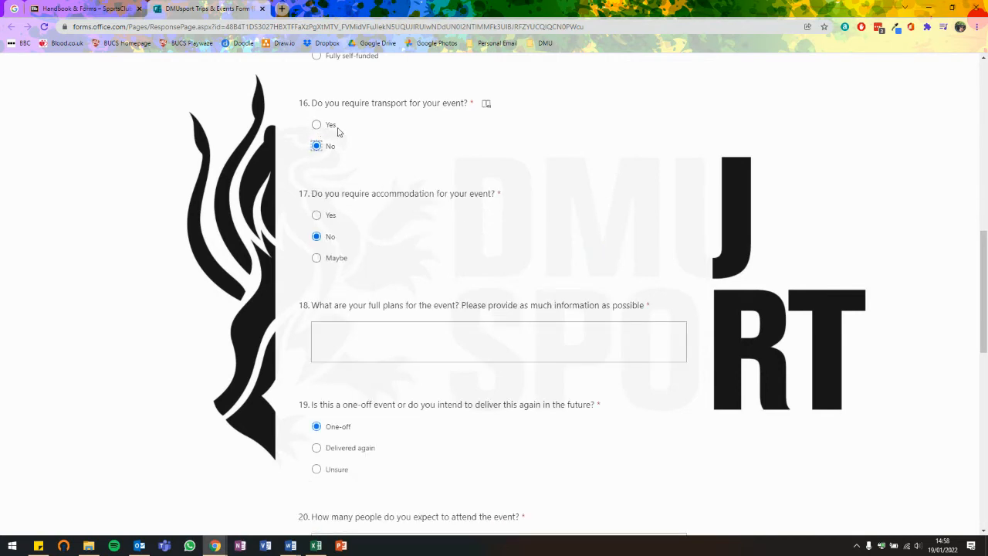
{"action": "mouse_move", "coordinate": [365, 203]}
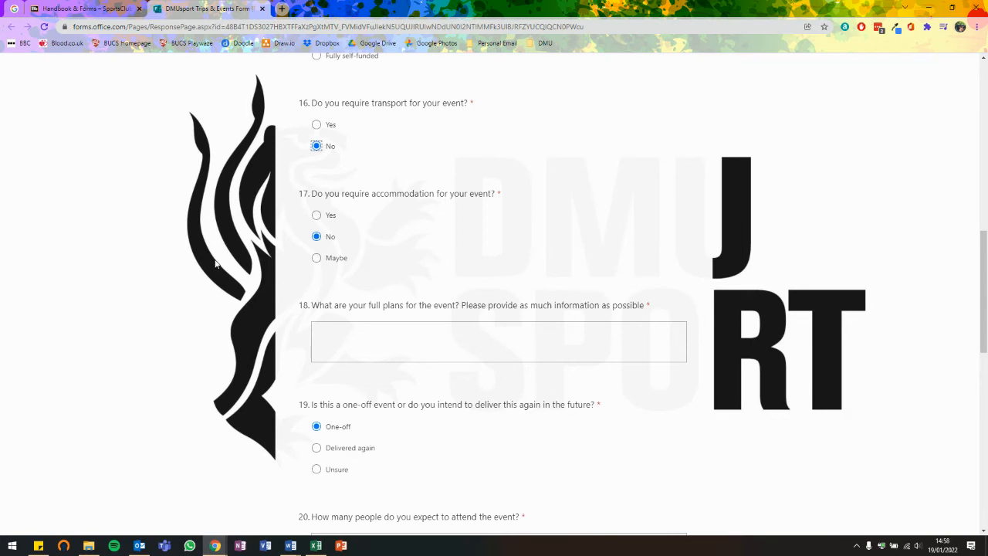
{"action": "left_click", "coordinate": [497, 341]}
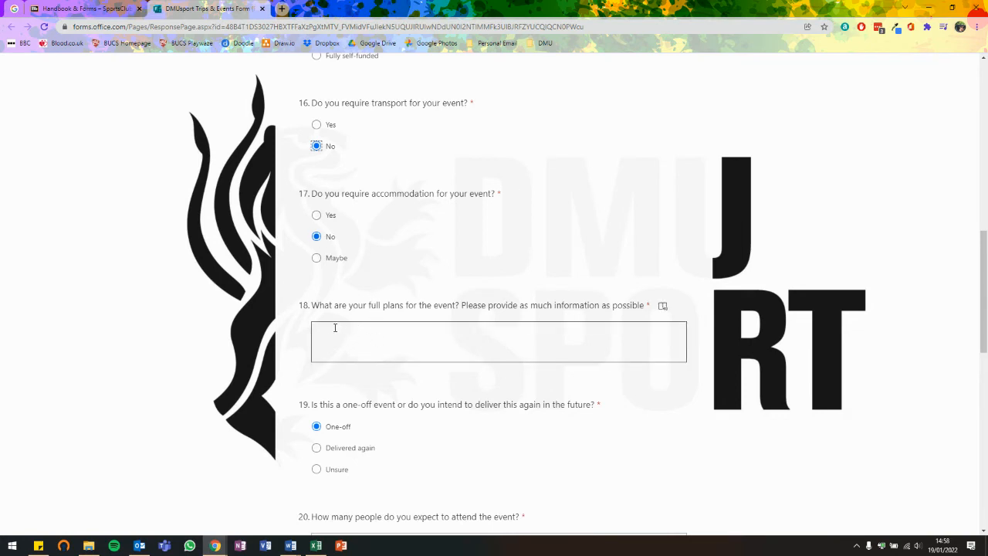
{"action": "mouse_move", "coordinate": [469, 330]}
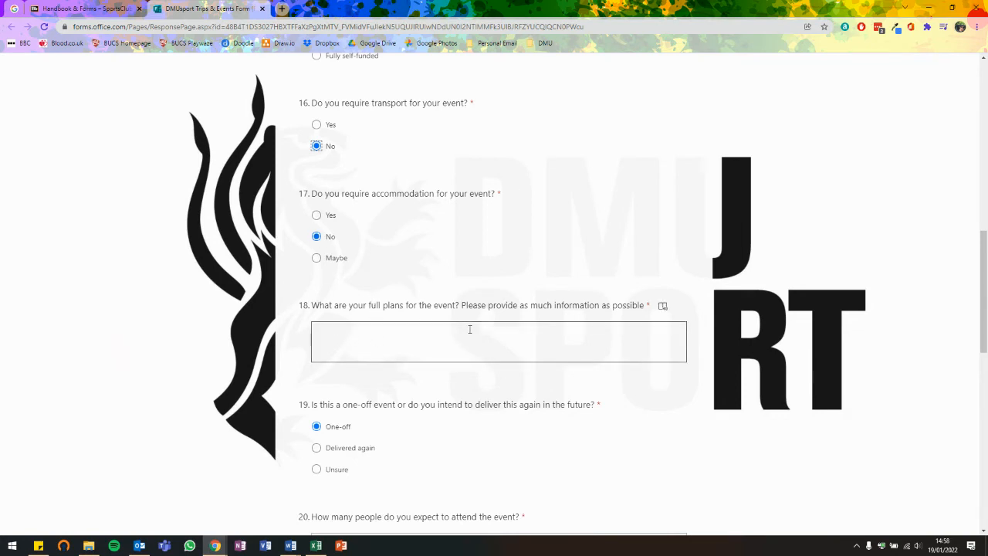
{"action": "left_click", "coordinate": [497, 341]}
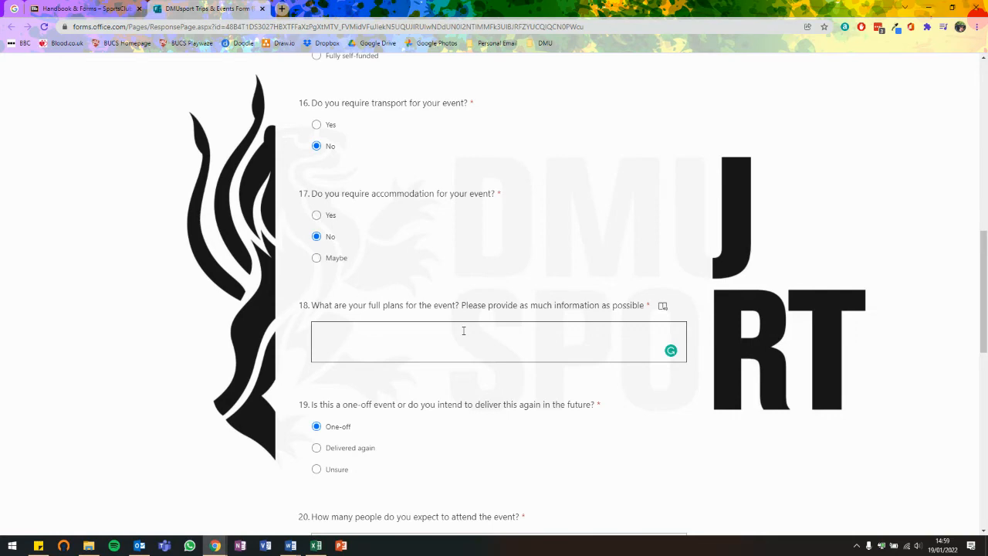
{"action": "left_click", "coordinate": [463, 340]}
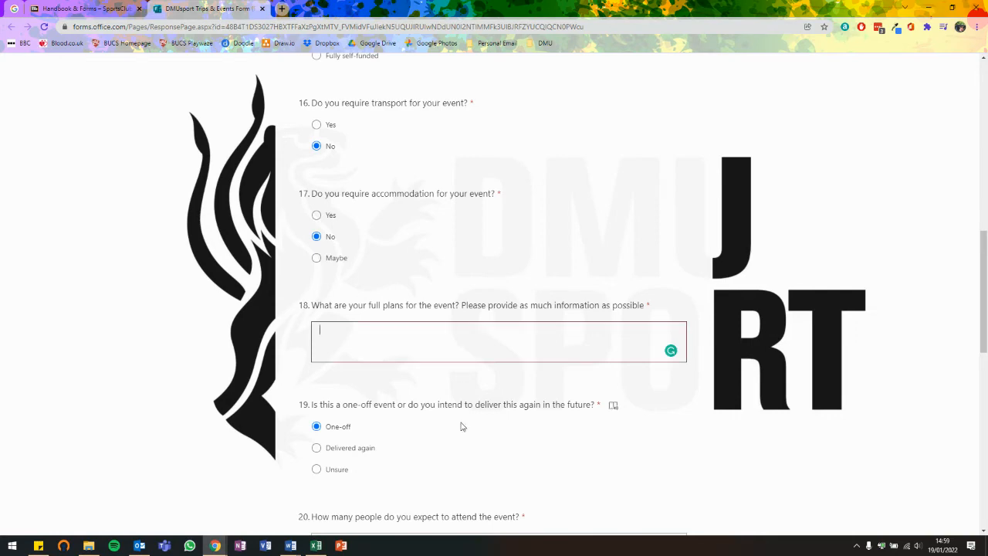
{"action": "scroll", "scroll_direction": "down", "scroll_amount": 3}
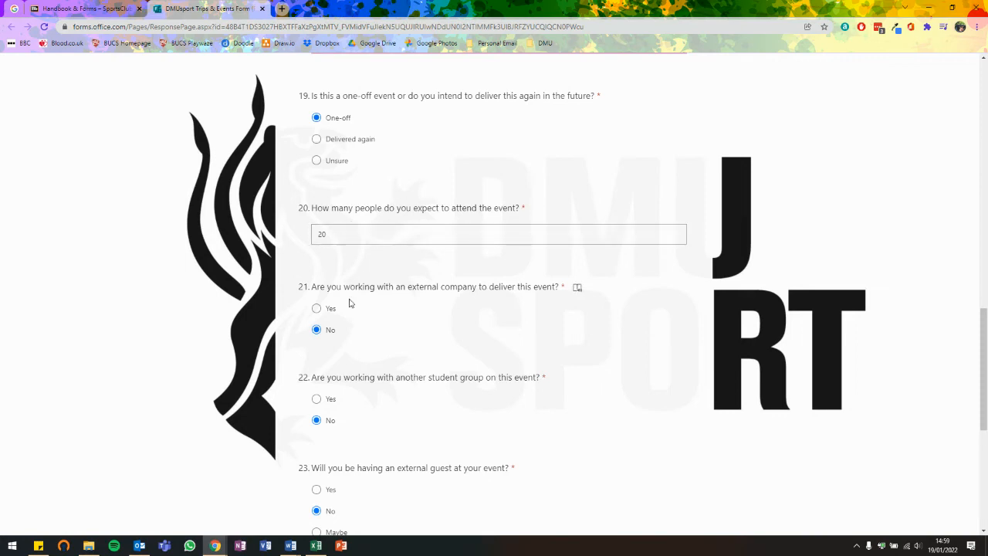
{"action": "scroll", "scroll_direction": "down", "scroll_amount": 3}
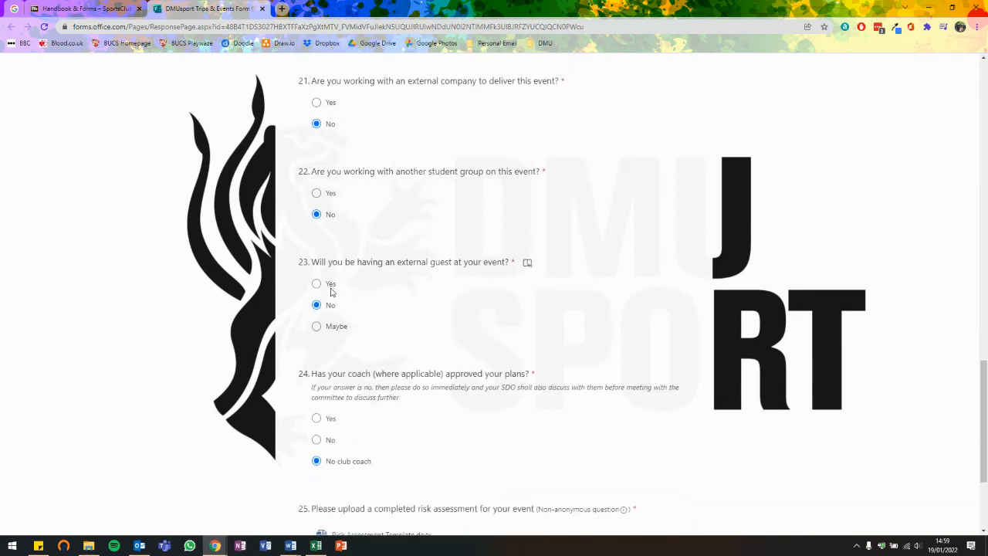
{"action": "mouse_move", "coordinate": [379, 150]}
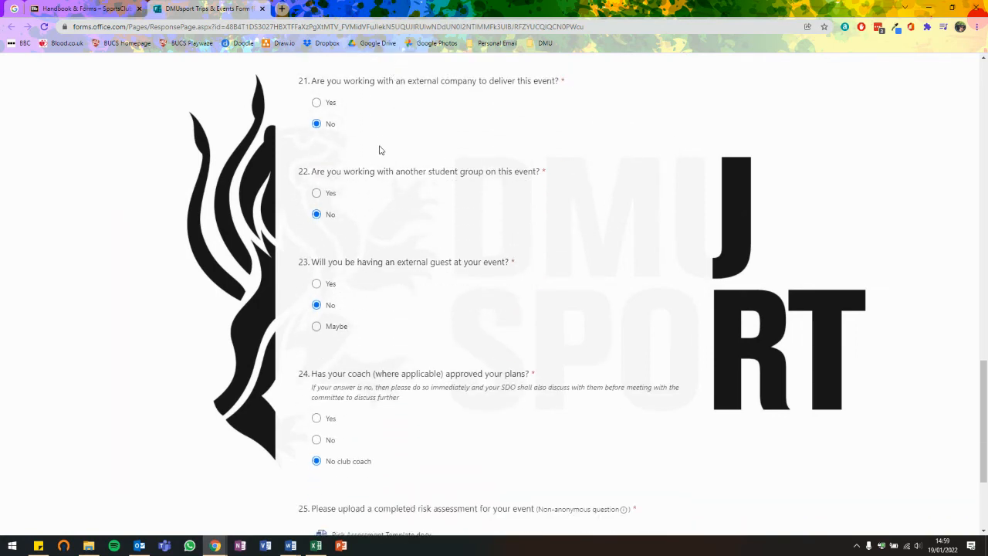
{"action": "mouse_move", "coordinate": [332, 108]}
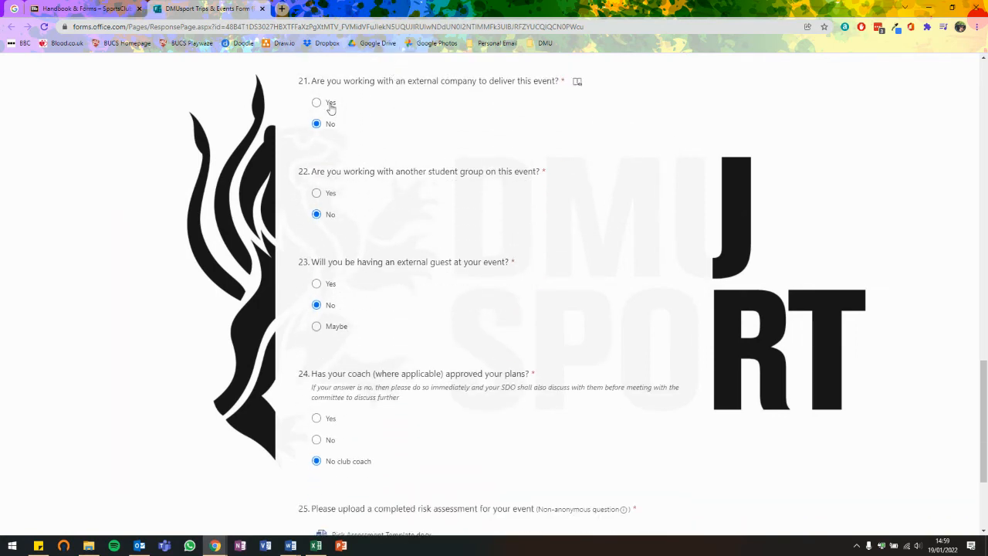
{"action": "mouse_move", "coordinate": [340, 159]}
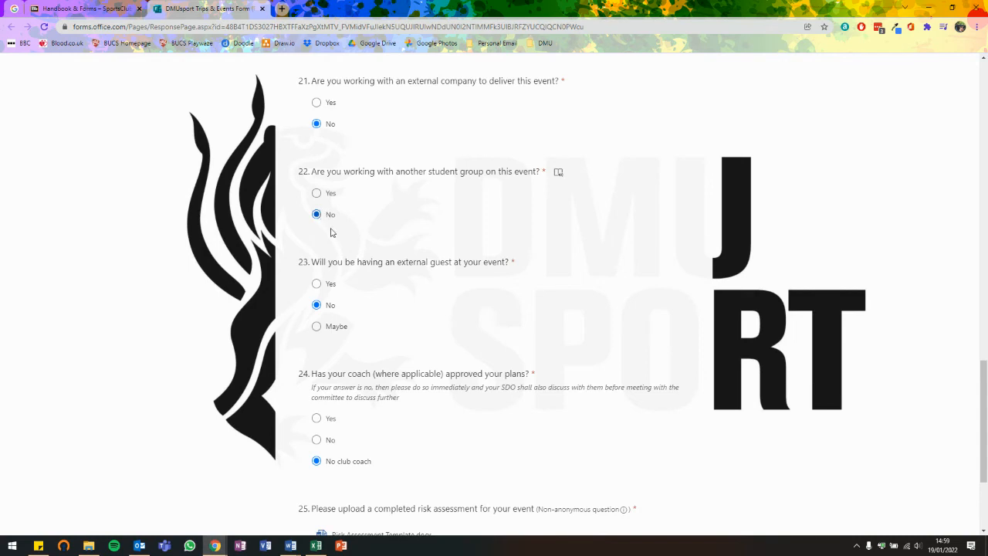
{"action": "mouse_move", "coordinate": [315, 319]}
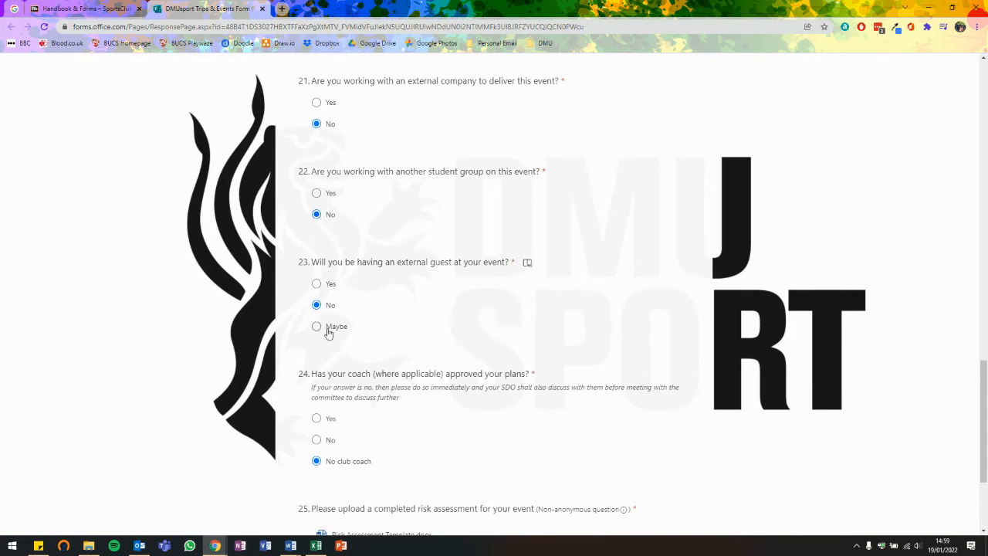
{"action": "left_click", "coordinate": [315, 284]}
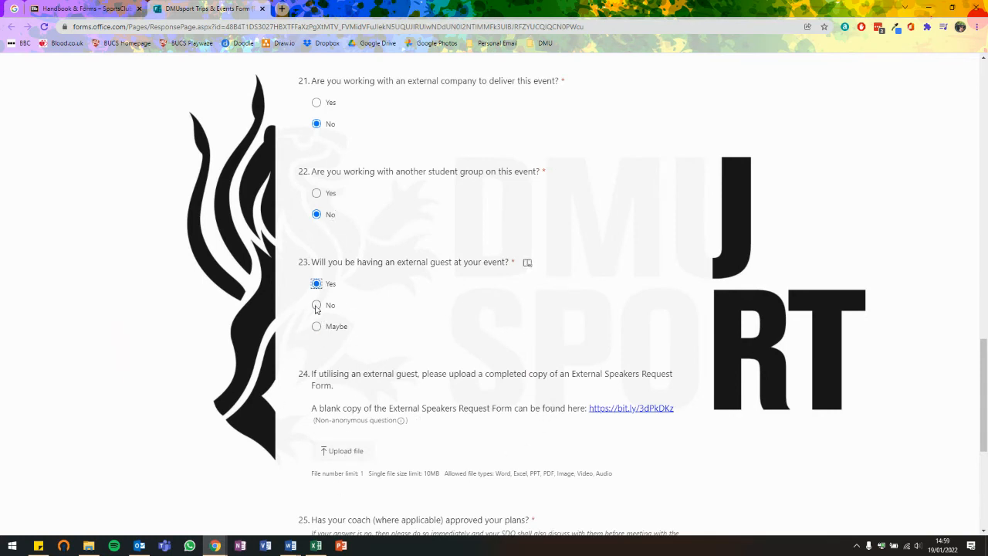
{"action": "left_click", "coordinate": [315, 306]}
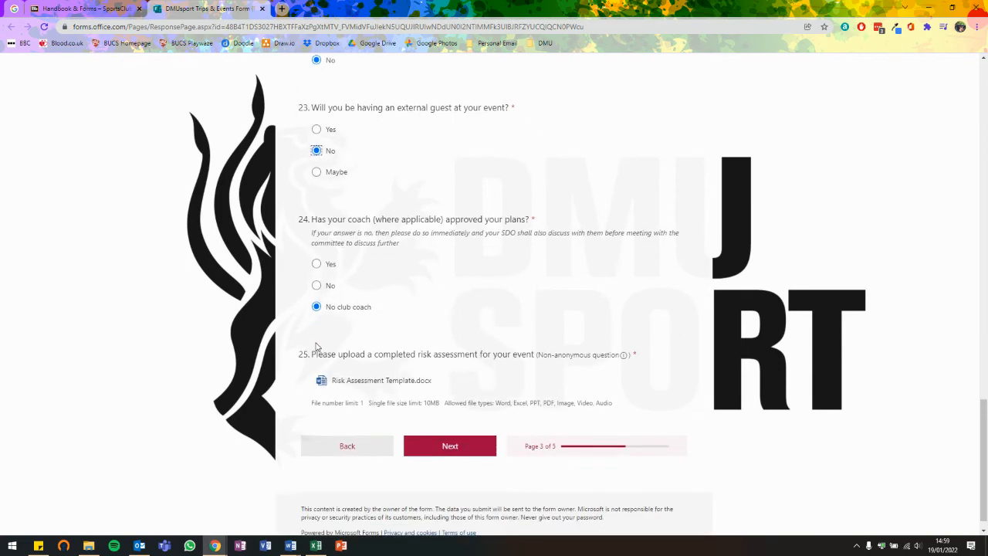
{"action": "scroll", "scroll_direction": "up", "scroll_amount": 3}
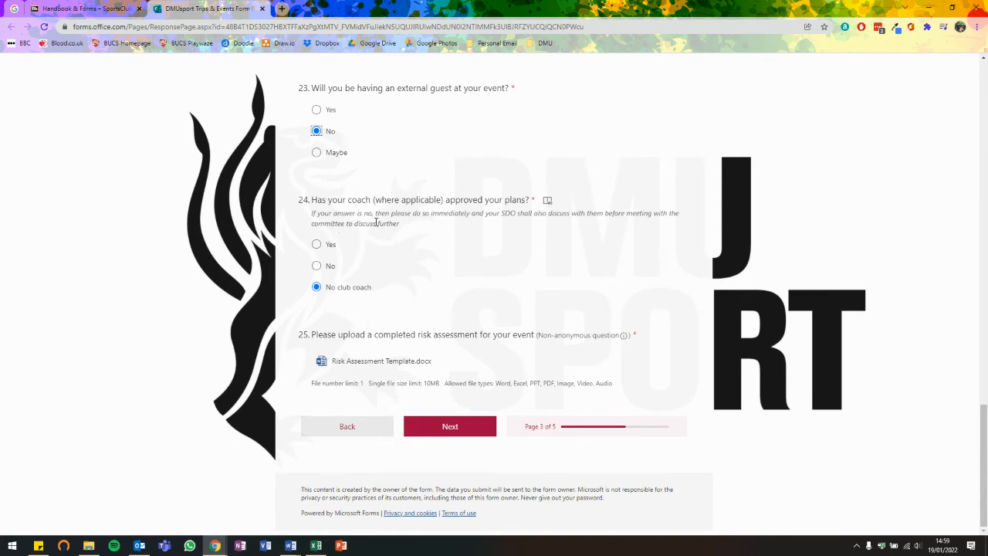
{"action": "mouse_move", "coordinate": [423, 195]}
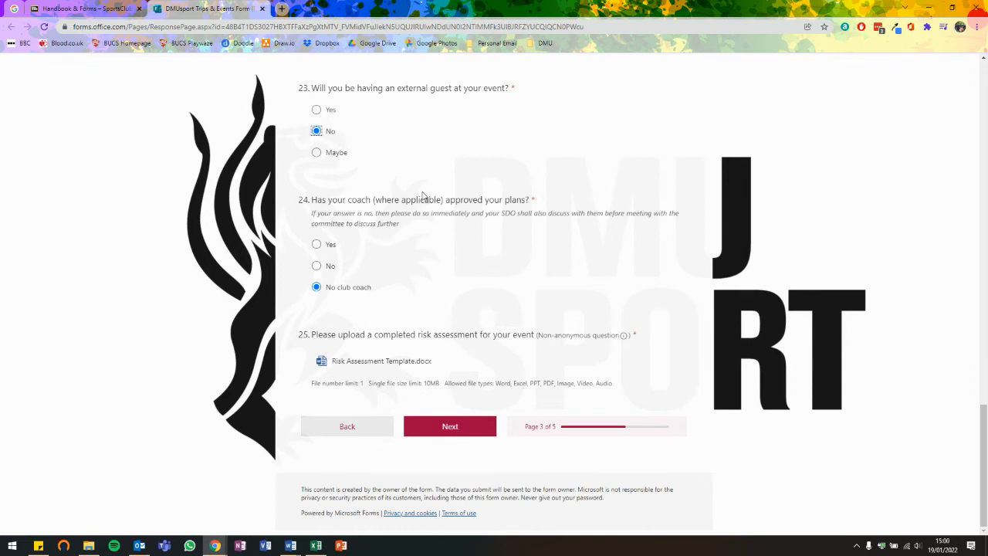
{"action": "mouse_move", "coordinate": [451, 185]}
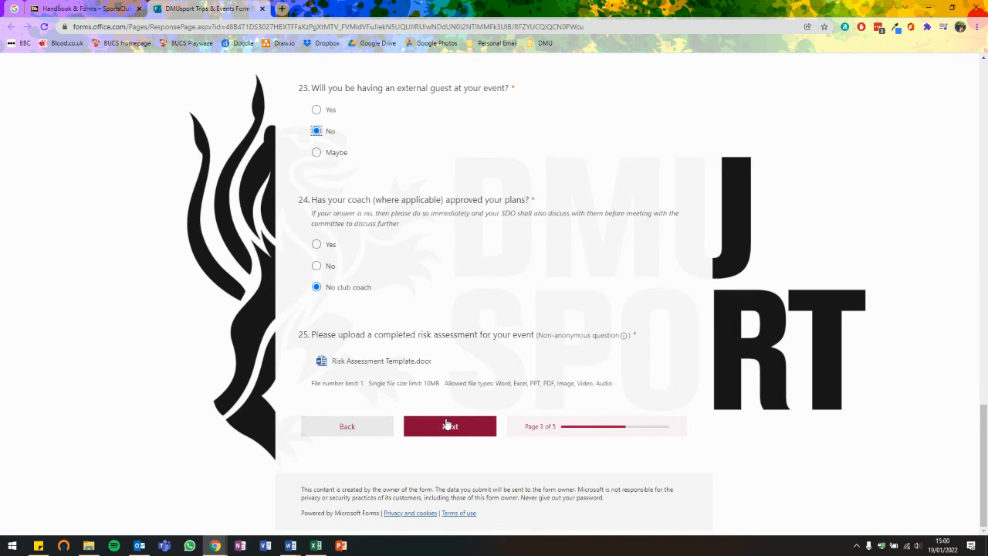
Step: Continue to the final Follow-up Meeting page asking for Development Officer availability
{"action": "left_click", "coordinate": [450, 426]}
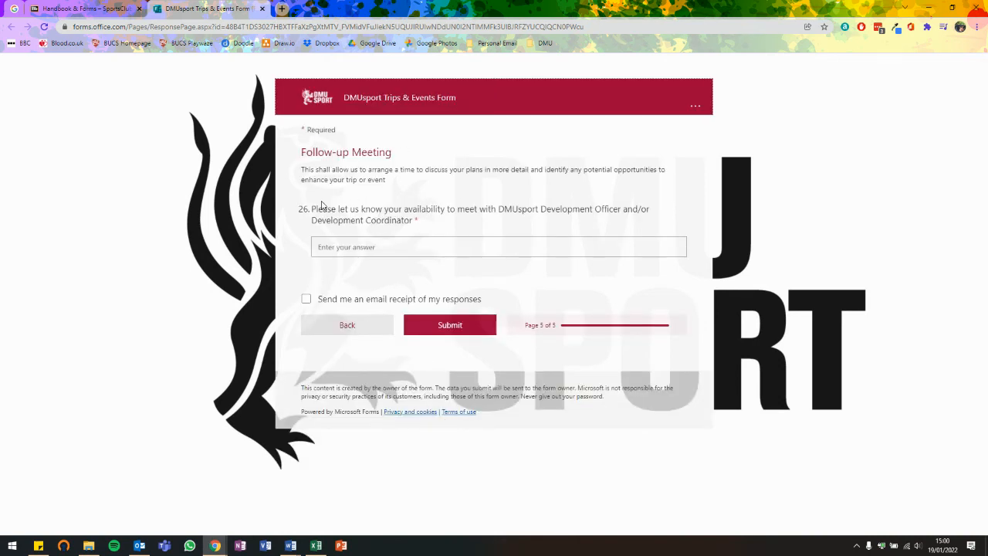
{"action": "mouse_move", "coordinate": [277, 203]}
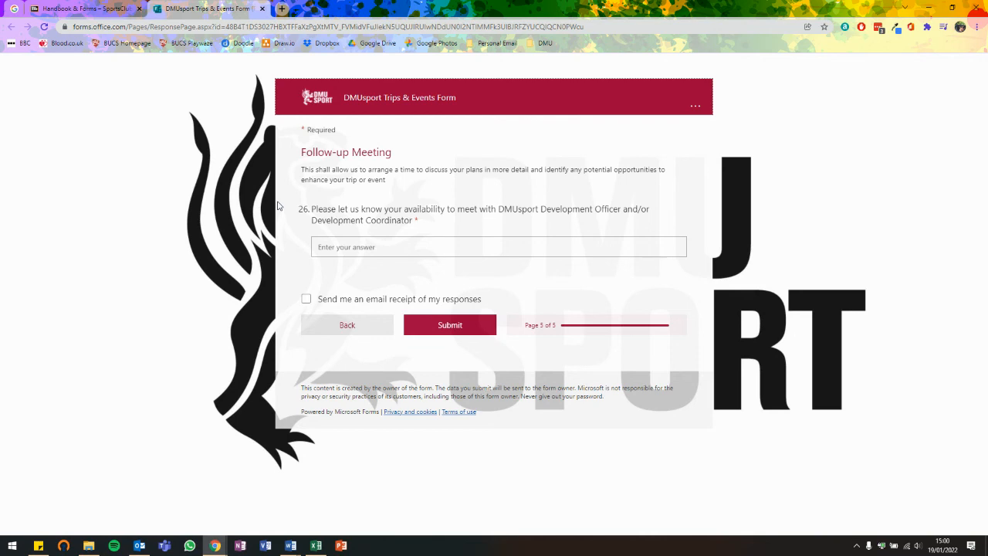
{"action": "mouse_move", "coordinate": [429, 311]}
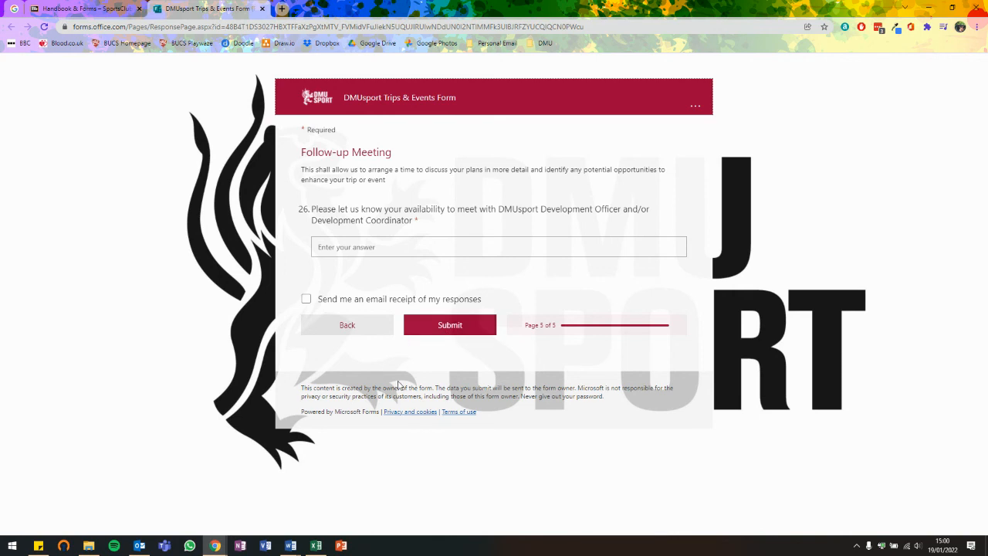
{"action": "mouse_move", "coordinate": [402, 453]}
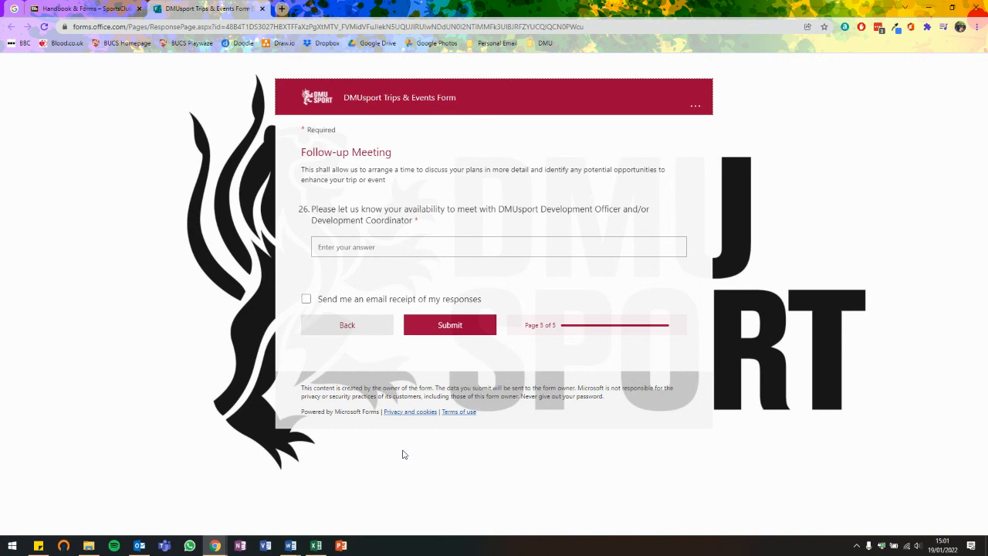
{"action": "mouse_move", "coordinate": [234, 234]}
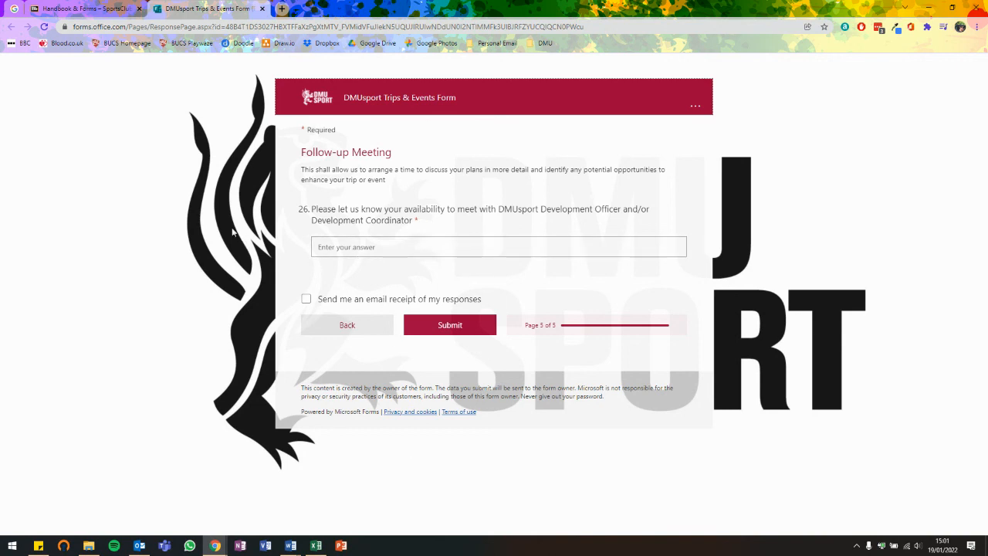